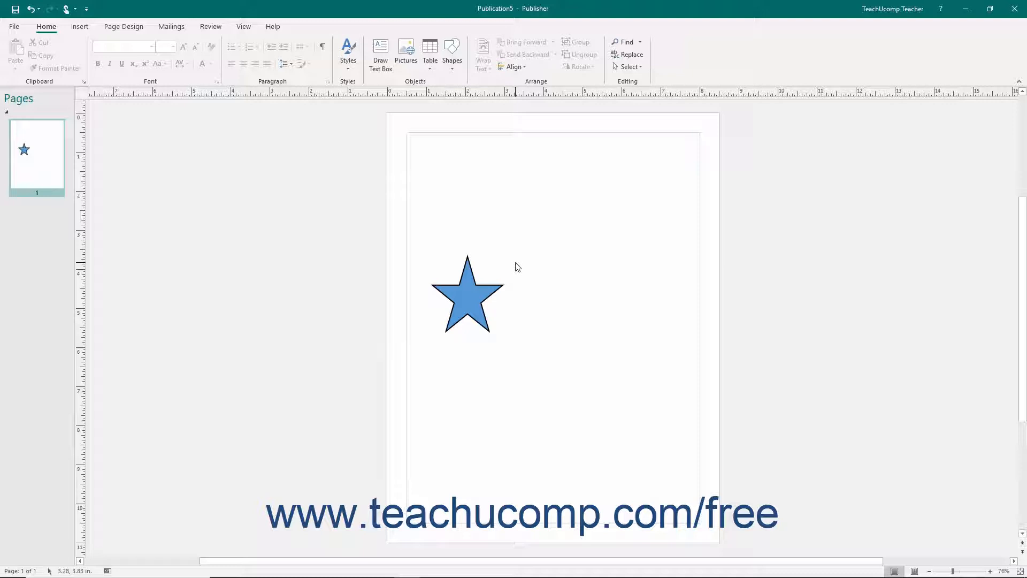
Step: Select the blue star and enter text-editing mode inside it
{"action": "left_click", "coordinate": [469, 299]}
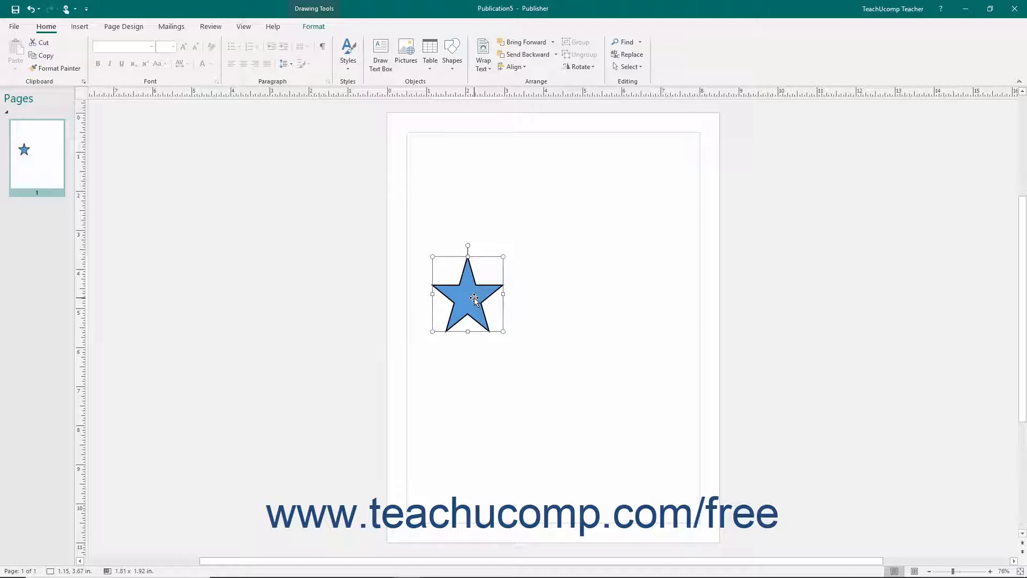
{"action": "double_click", "coordinate": [473, 298]}
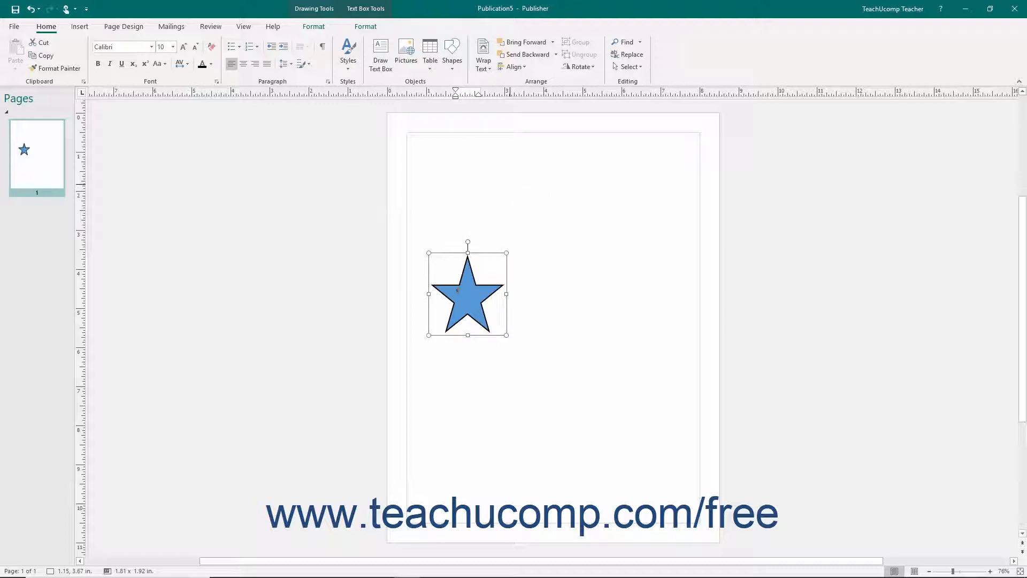
Step: Write 'You are a super star' inside the star, letting it overflow the shape
{"action": "type", "text": "You are a"}
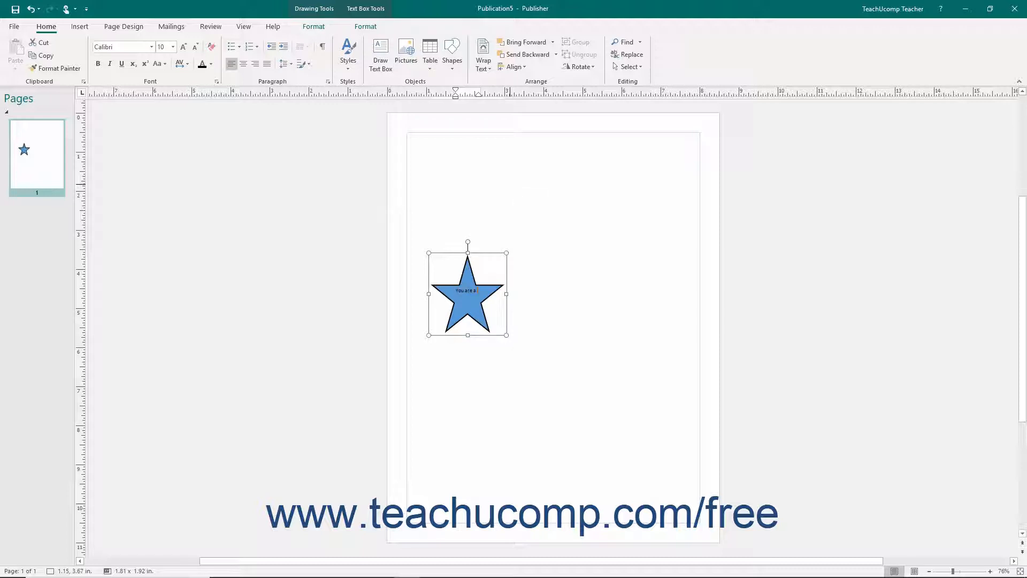
{"action": "type", "text": "super star"}
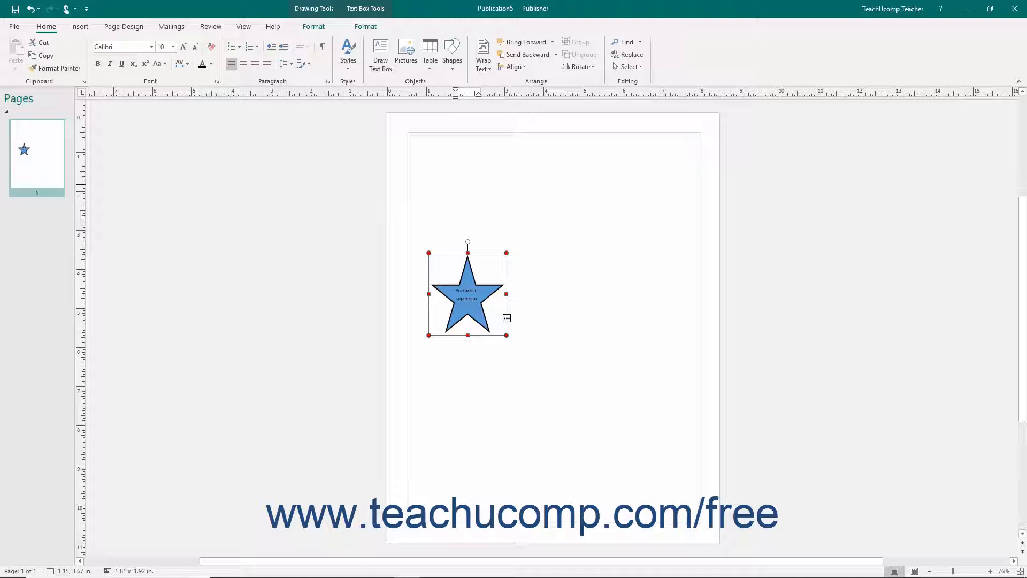
{"action": "mouse_move", "coordinate": [506, 319]}
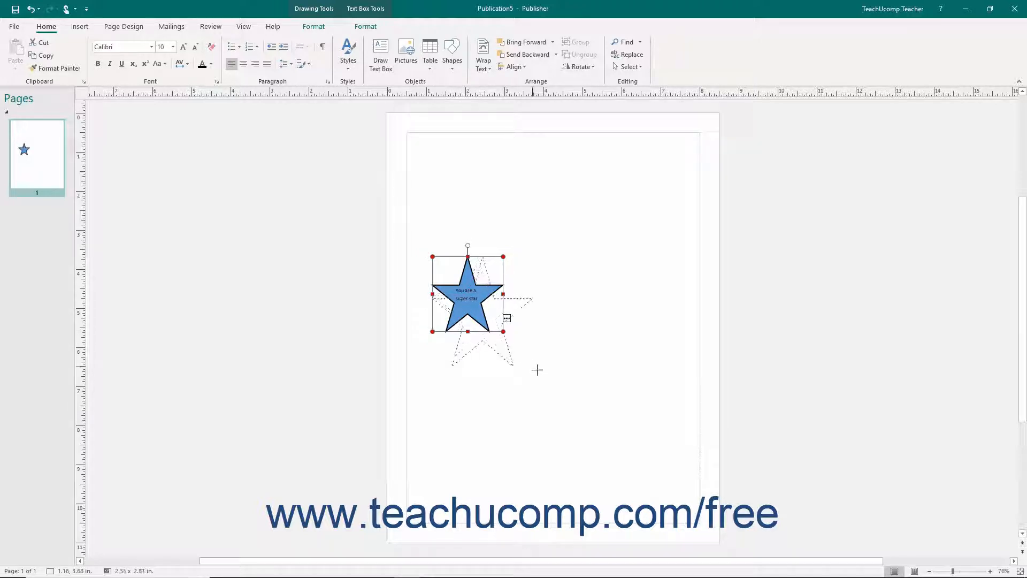
Step: Enlarge the star from its corner handle and extend the text with 'did' so it all fits
{"action": "left_click_drag", "start_coordinate": [502, 330], "coordinate": [536, 369]}
{"action": "type", "text": " an"}
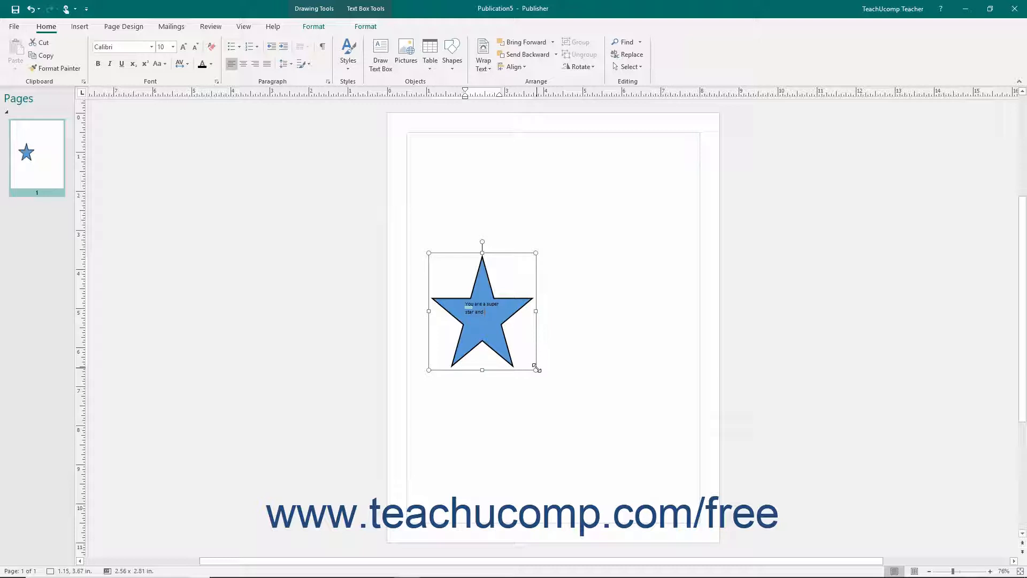
{"action": "type", "text": "did"}
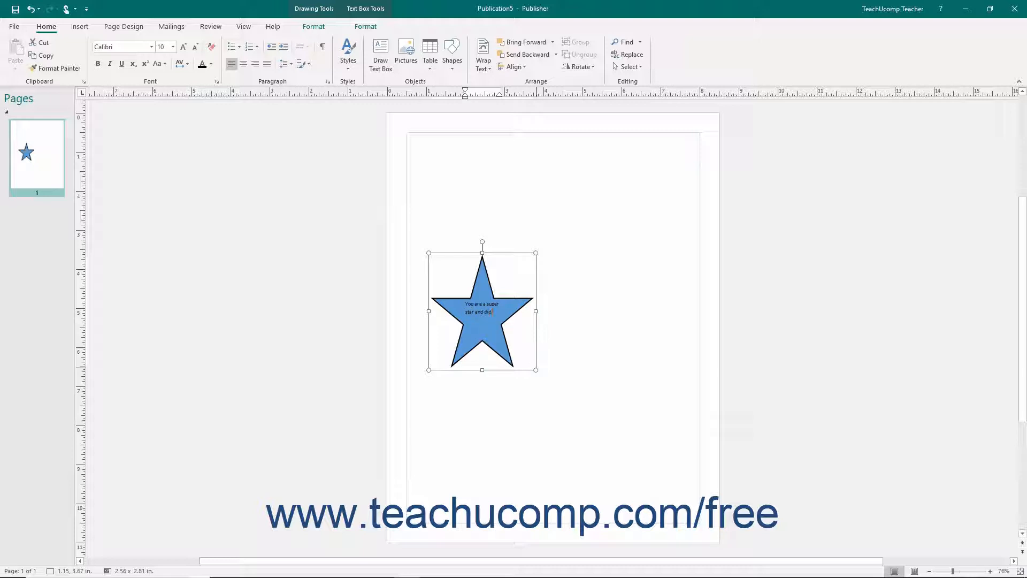